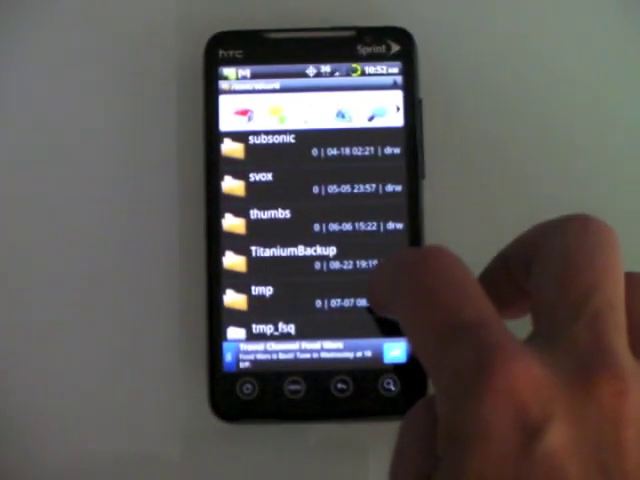
# - Allow installing apps from unknown sources and accept the Attention warning
pyautogui.scroll(-3)
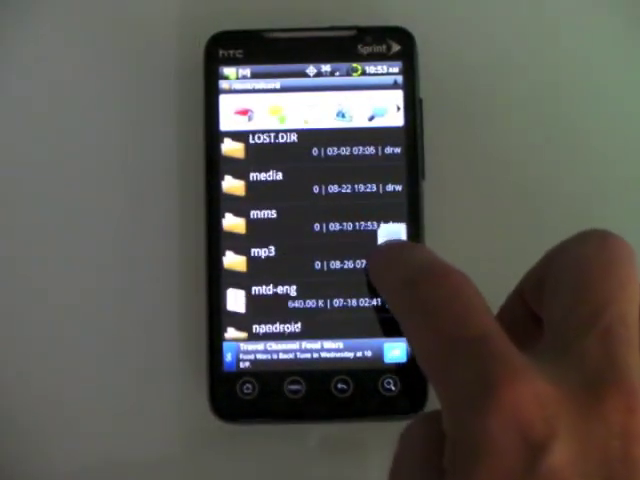
pyautogui.scroll(-3)
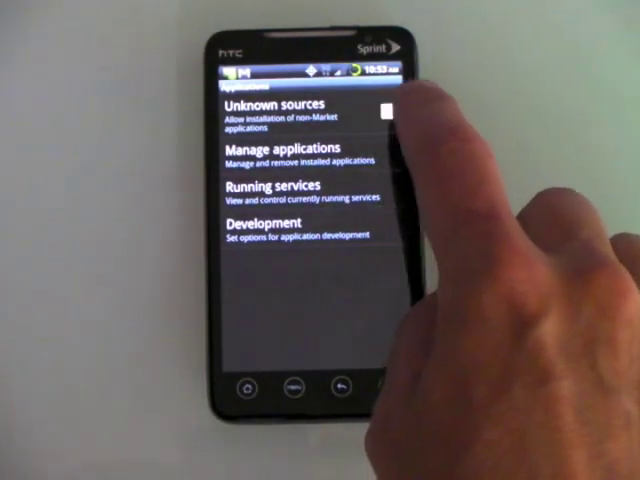
pyautogui.click(384, 112)
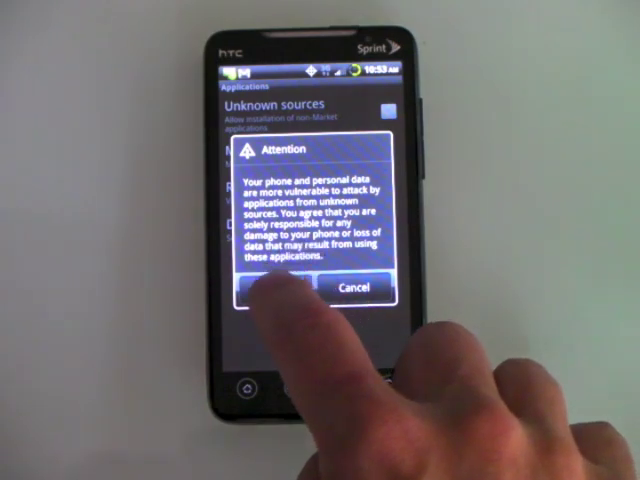
pyautogui.click(276, 288)
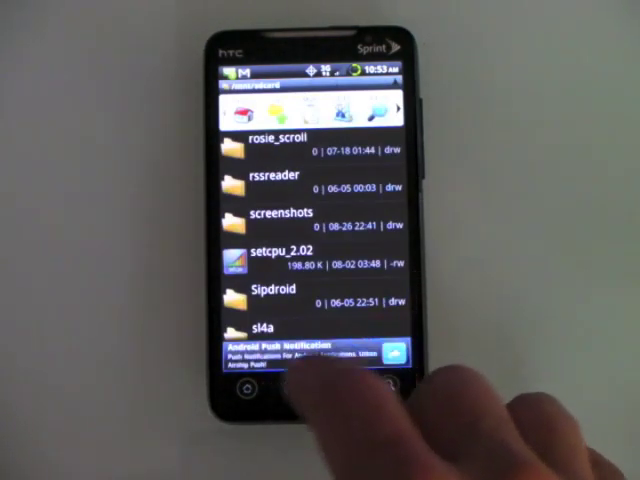
# - Start installing the setcpu_2.02 package from ASTRO's storage list
pyautogui.click(252, 398)
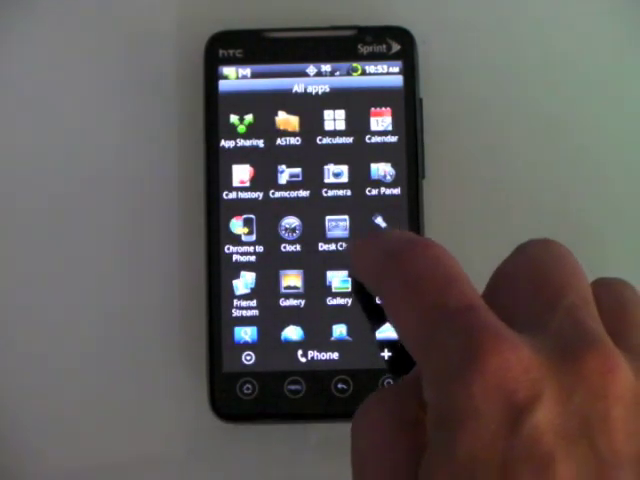
# - Launch SetCPU from the All apps drawer
pyautogui.scroll(-3)
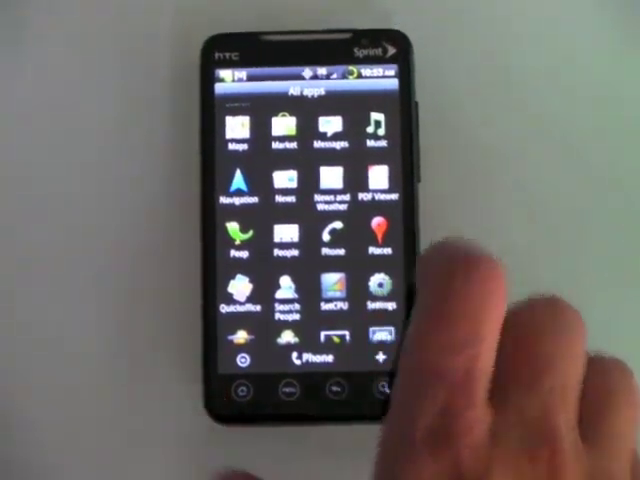
pyautogui.click(330, 290)
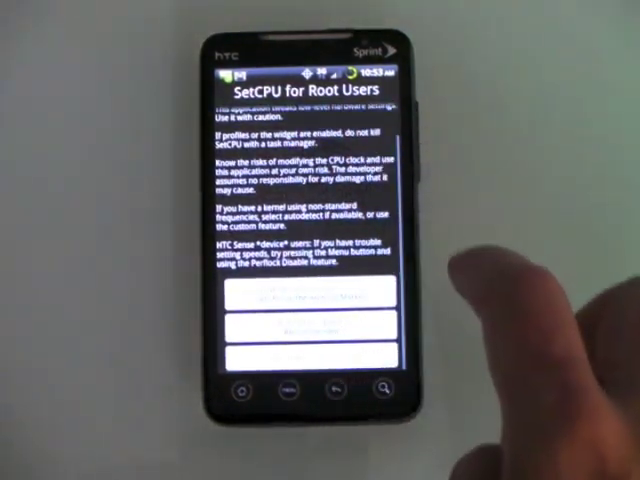
# - Autodetect CPU speeds and grant root, leaving 245 MHz conservative with 1152 max / 245 min
pyautogui.click(306, 332)
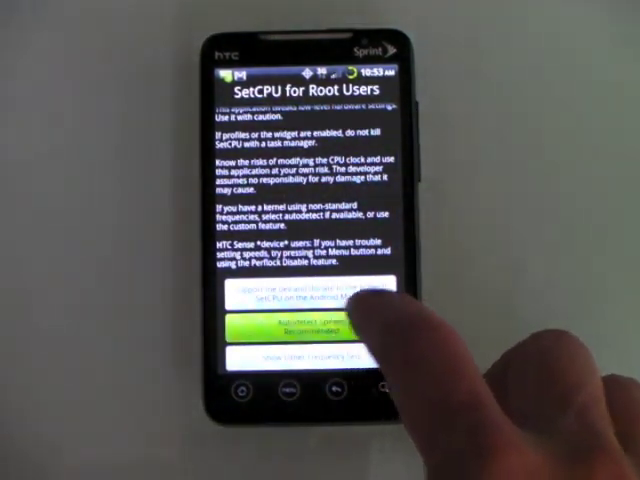
pyautogui.click(310, 292)
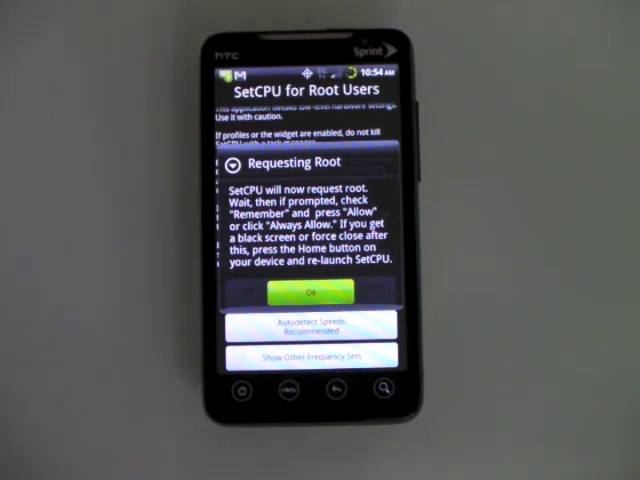
pyautogui.click(304, 292)
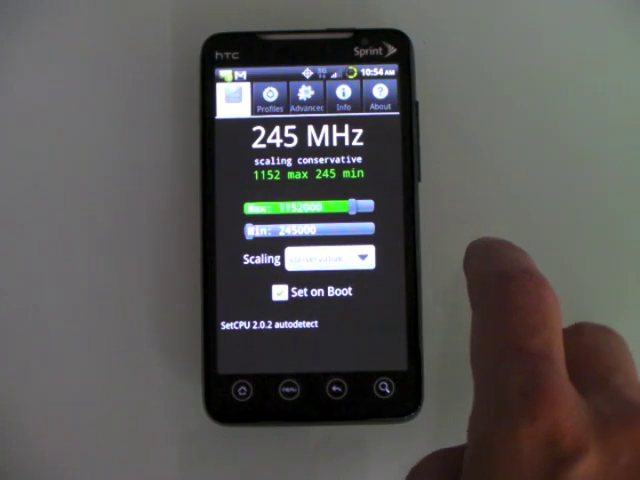
# - Enable Set on Boot so the CPU settings apply at every startup
pyautogui.click(330, 260)
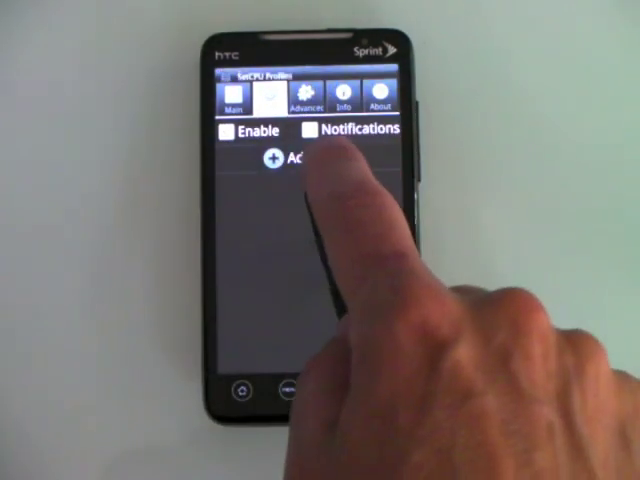
# - Add a Screen Off profile at 245 max/min, conservative scaling, priority 100, and save it
pyautogui.click(290, 156)
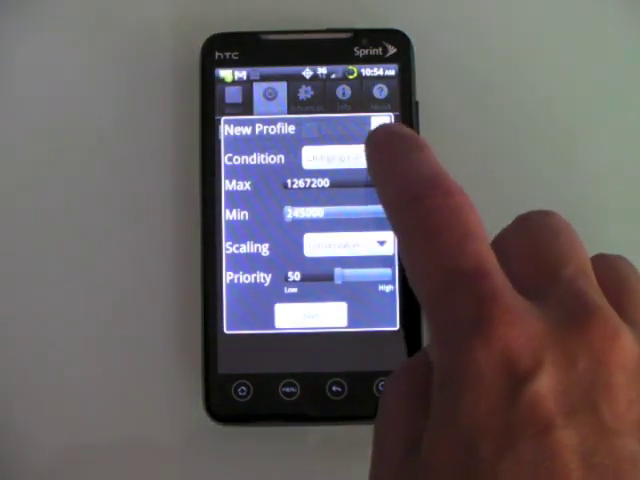
pyautogui.click(340, 158)
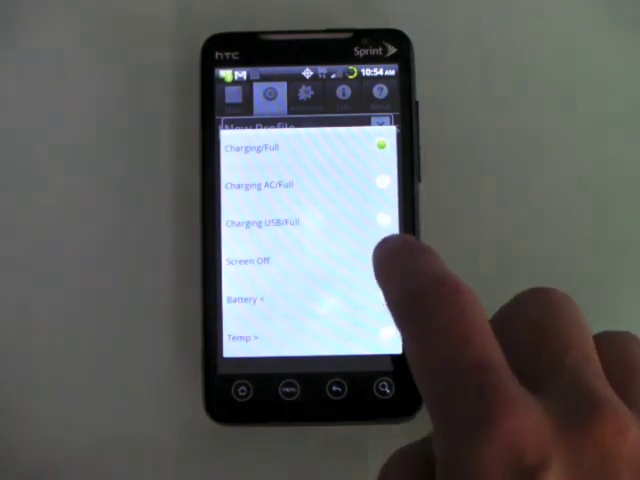
pyautogui.click(260, 260)
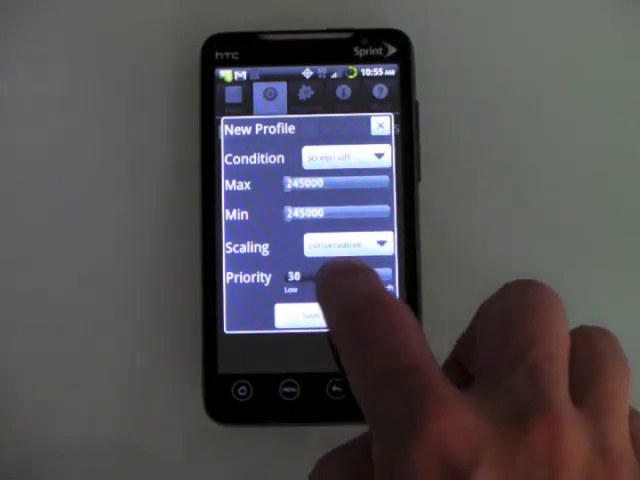
pyautogui.moveTo(310, 288); pyautogui.dragTo(384, 288)
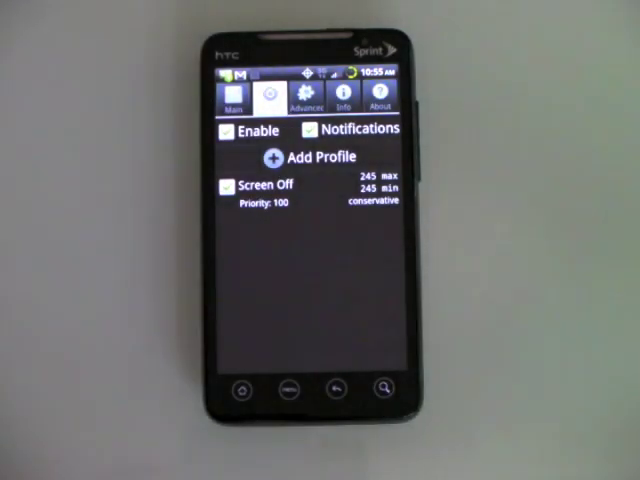
pyautogui.click(224, 130)
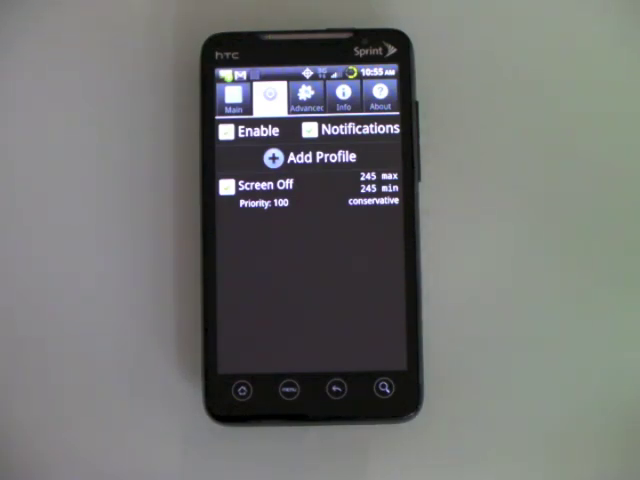